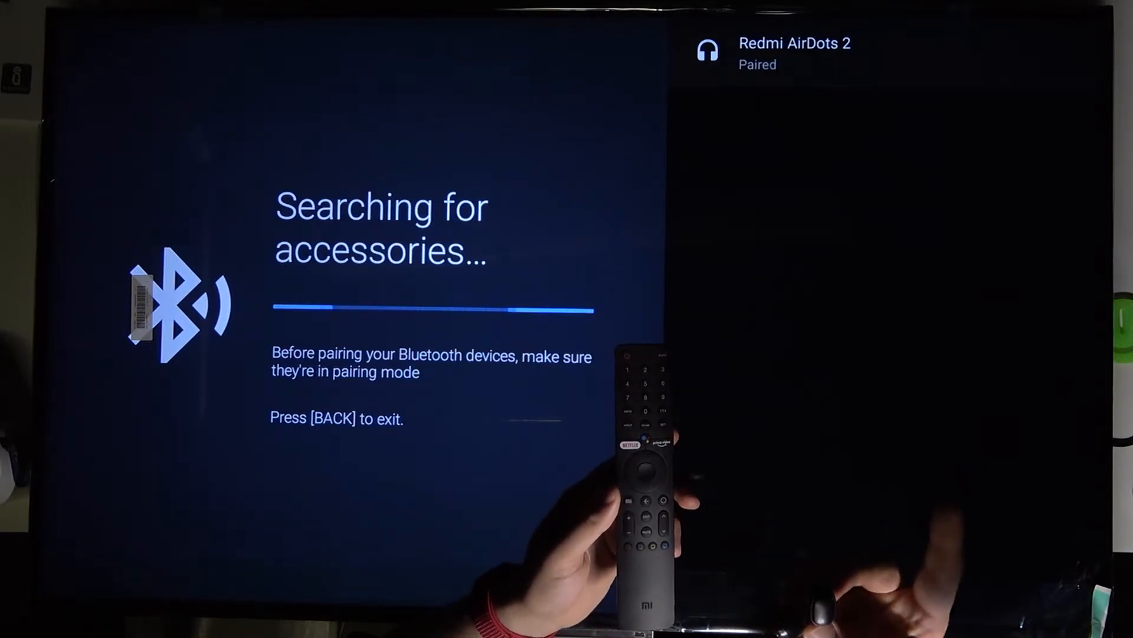
- Exit the accessory search back to Remotes & Accessories with Redmi AirDots 2 paired
{"action": "key", "text": "Back"}
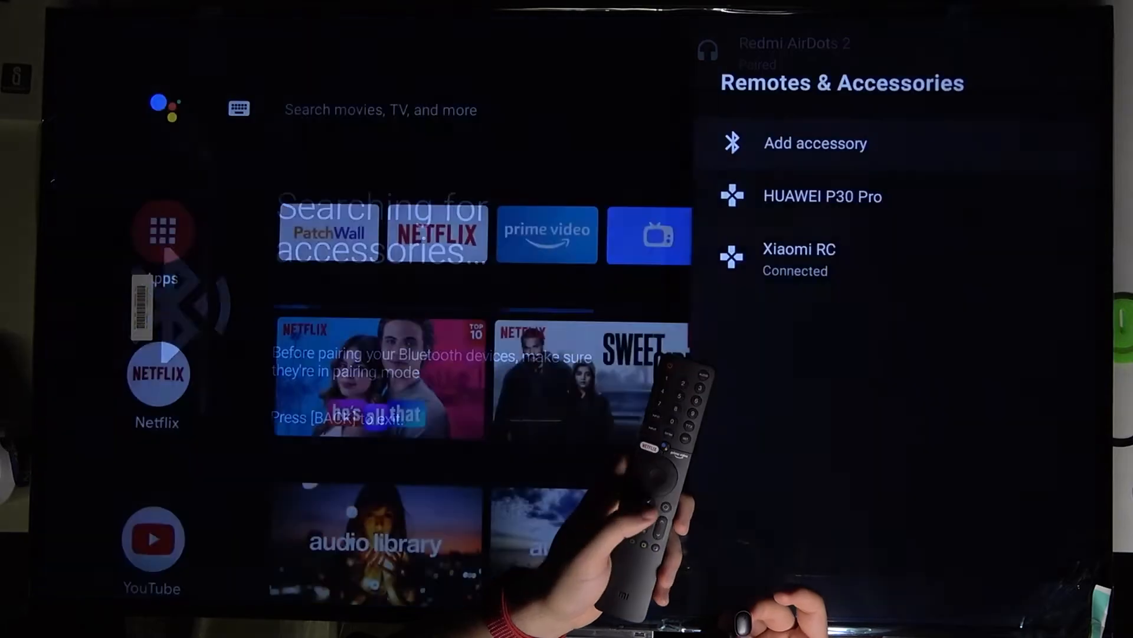